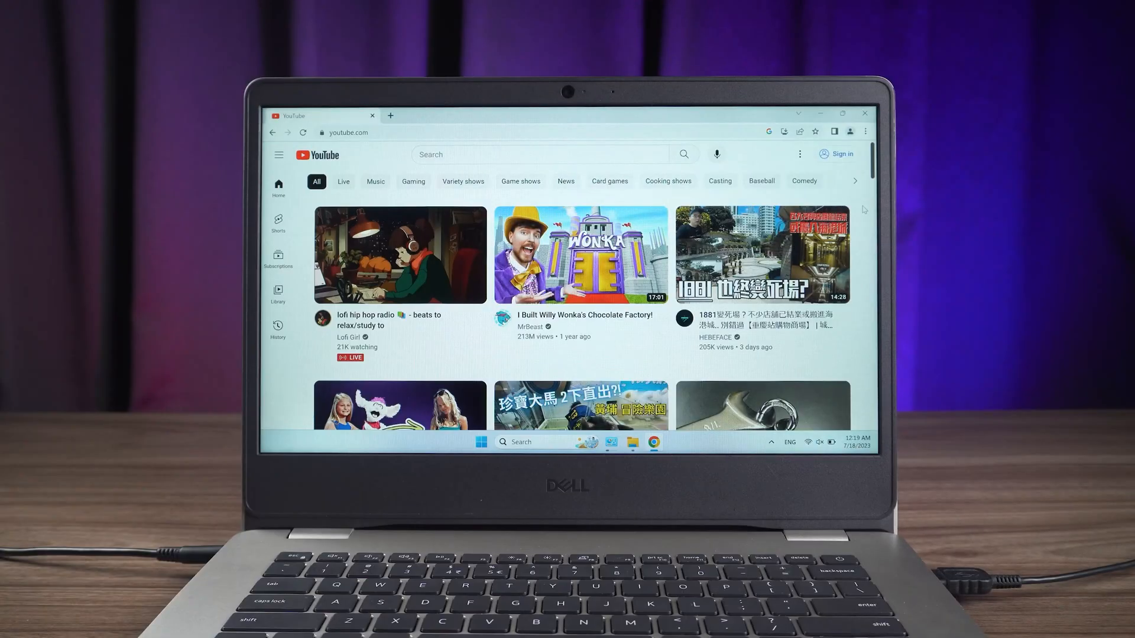
- Close Chrome's YouTube page to reveal the Windows 11 desktop
scroll(down, 3)
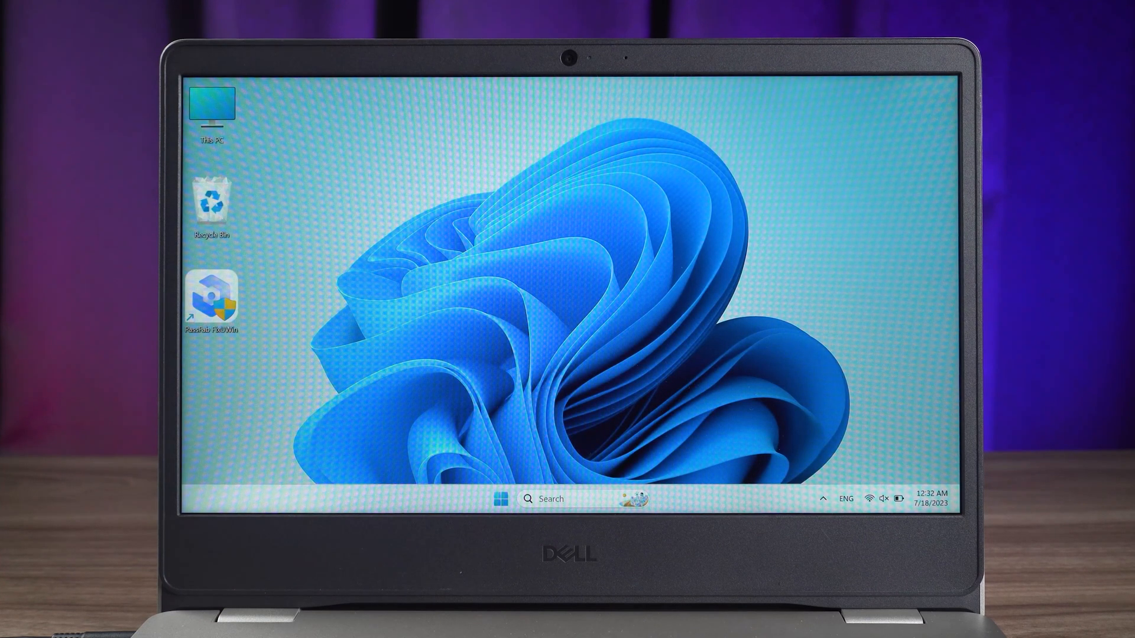
- From the failed Startup Repair screen, reach Advanced options and launch Command Prompt
right_click(772, 251)
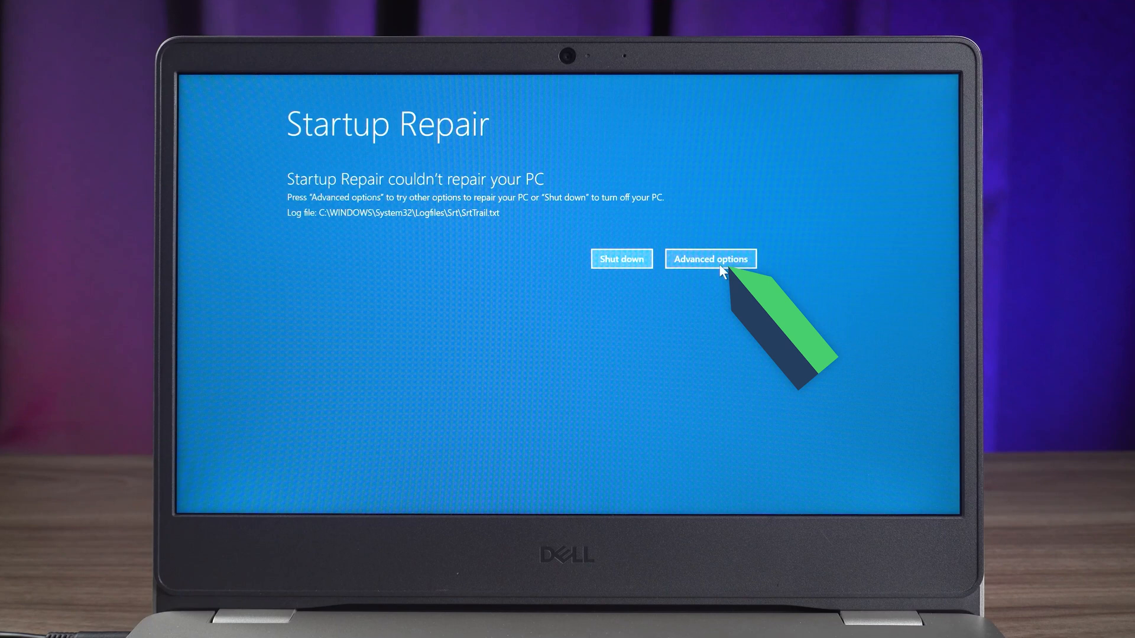
click(711, 259)
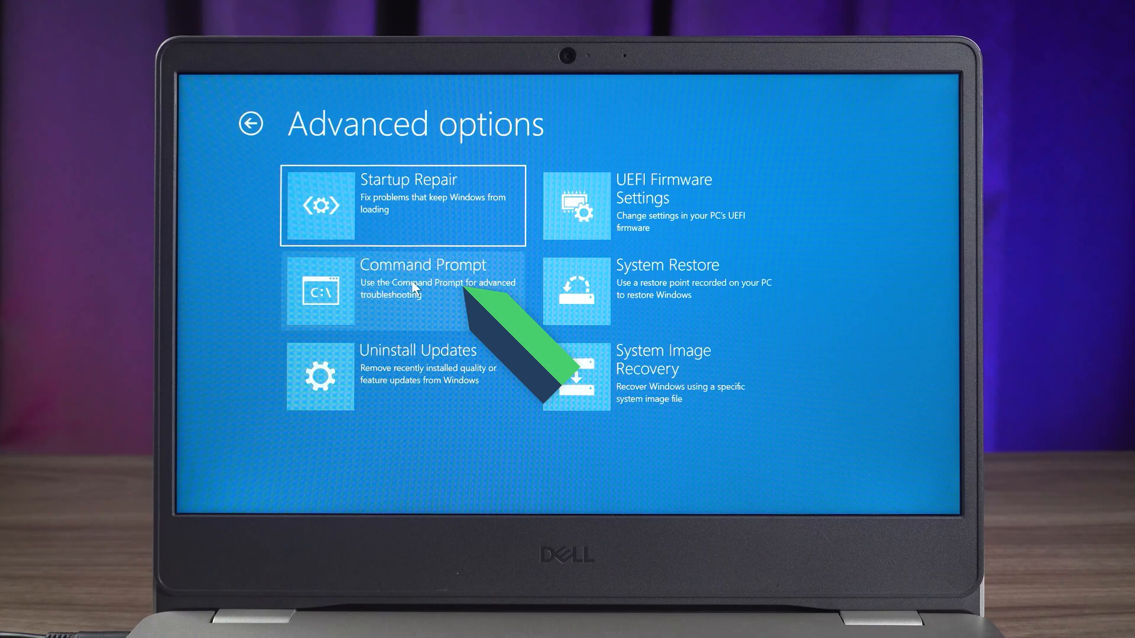
click(425, 282)
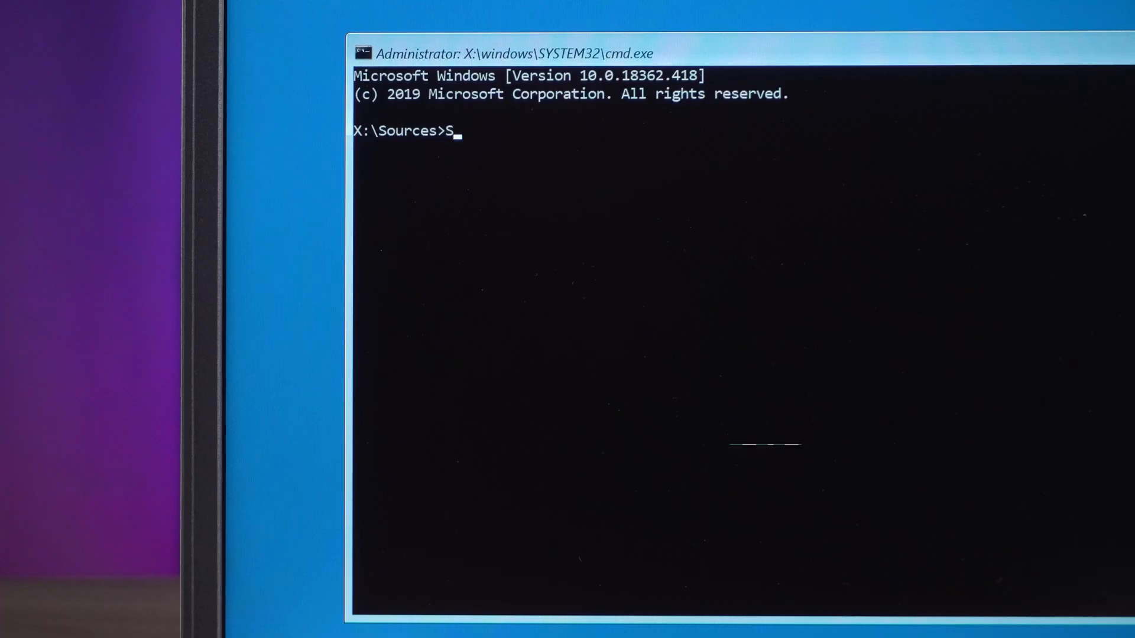
- Run SFC /scannow, then enter Chkdsk C: /f to fix disk errors
text(FC /sc)
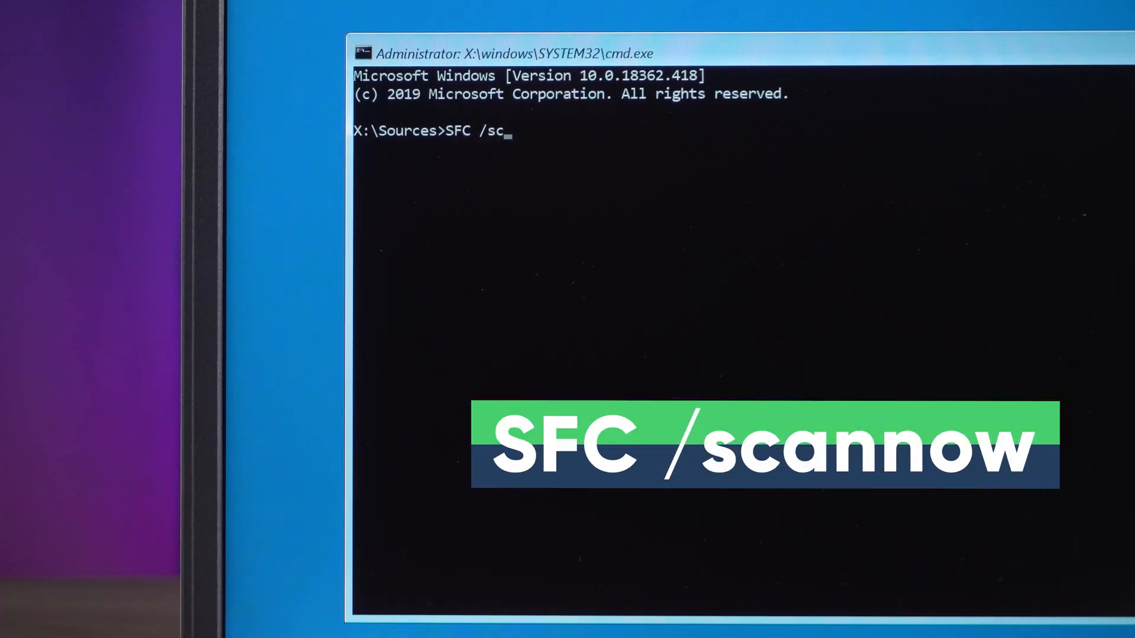
key(Enter)
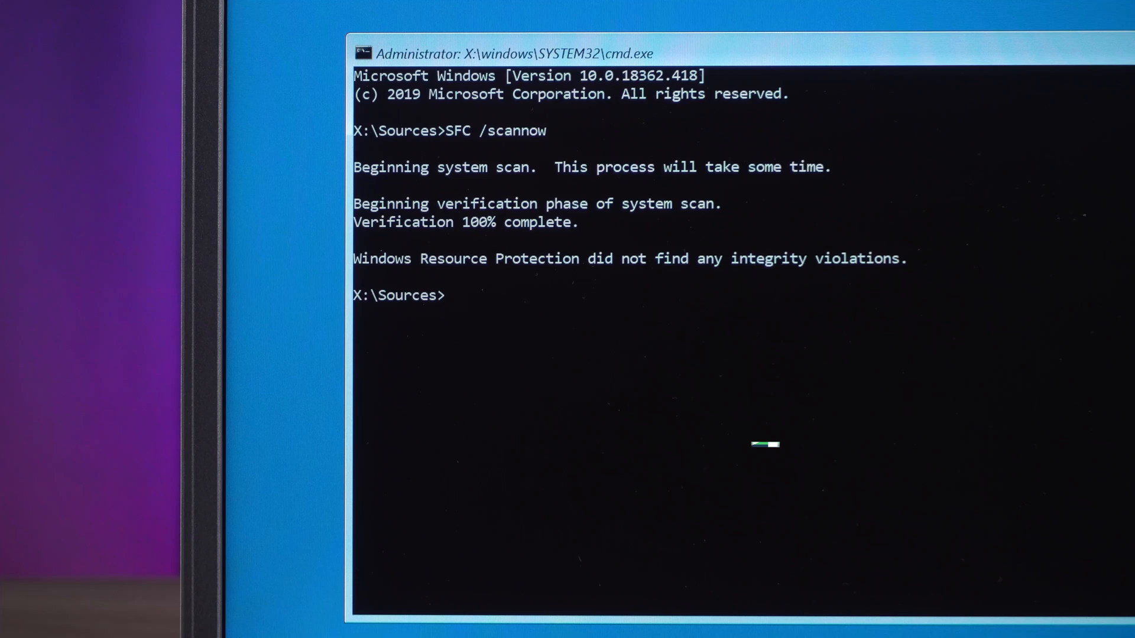
text(Chkdsk)
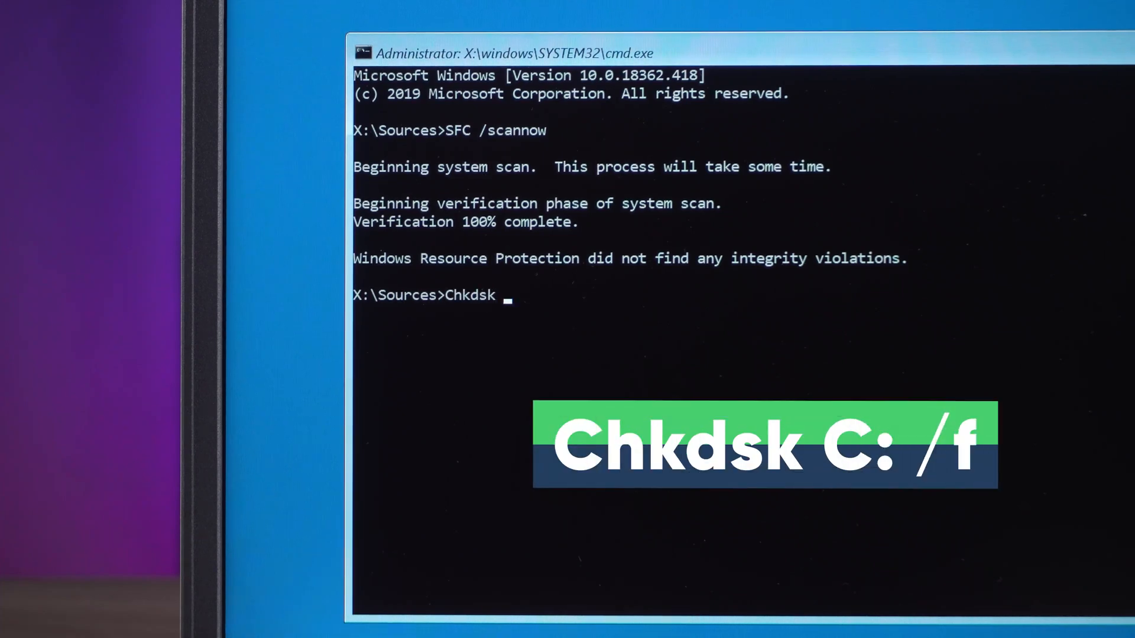
text(C: /f)
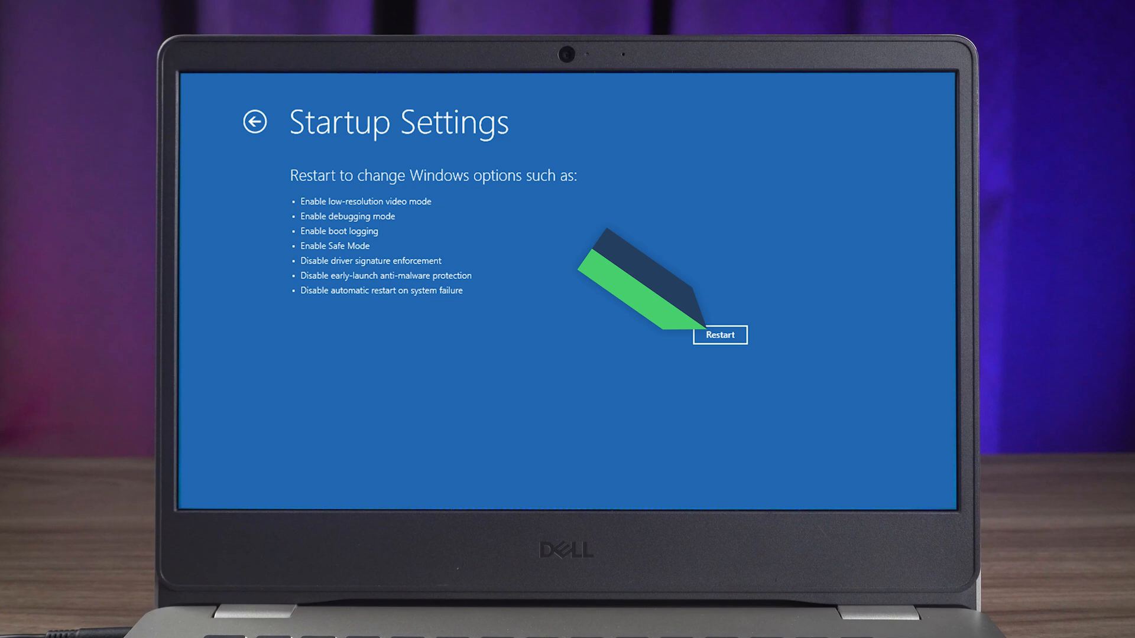
- Restart from Startup Settings and choose option 5, Safe Mode with Networking
click(721, 335)
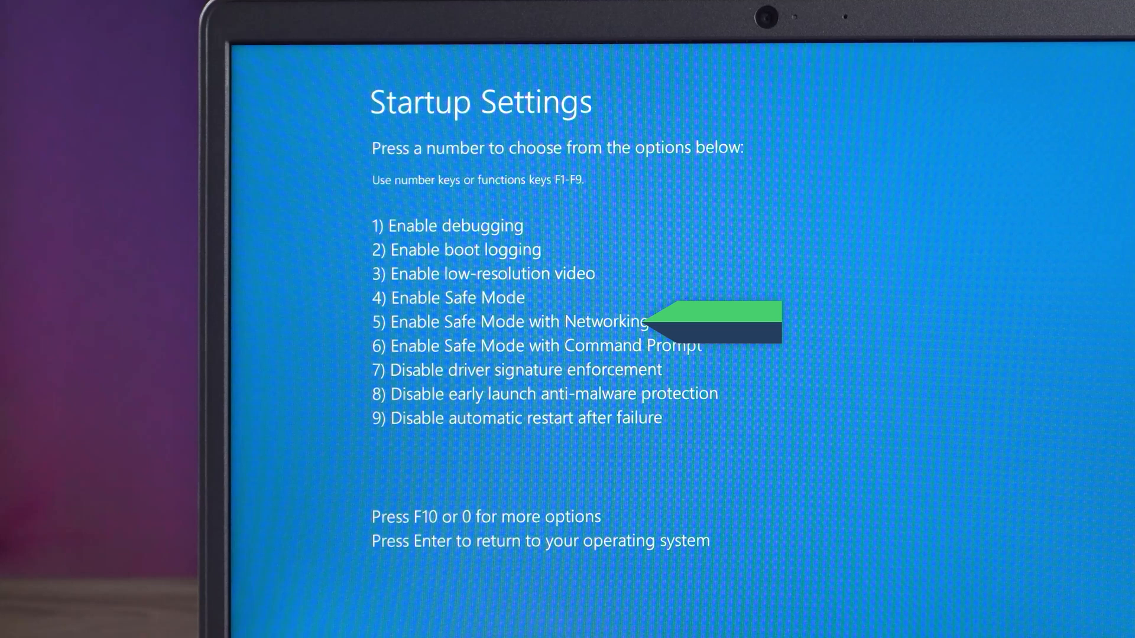
key(5)
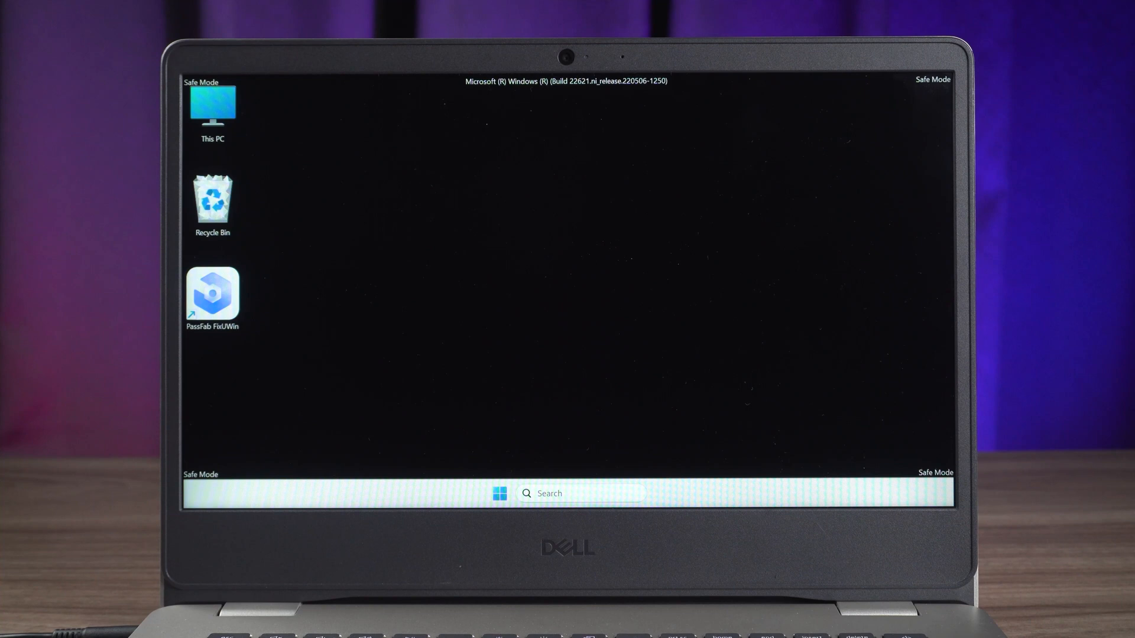
- Launch cmd from the Run box as administrator with Ctrl+Shift+Enter
key(Win+R)
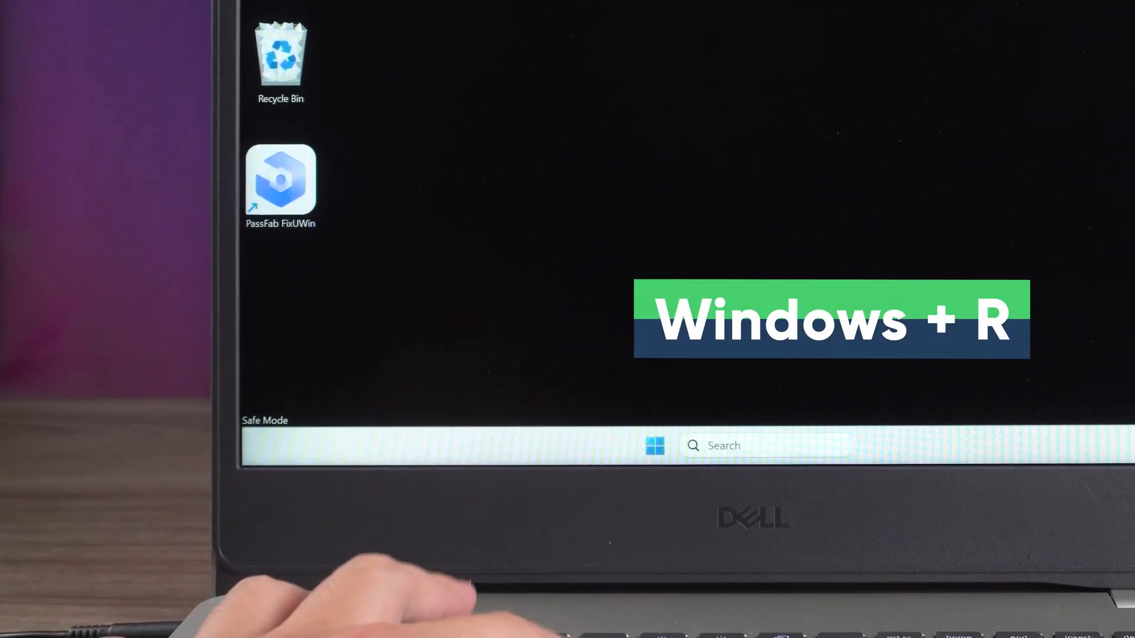
key(Win+r)
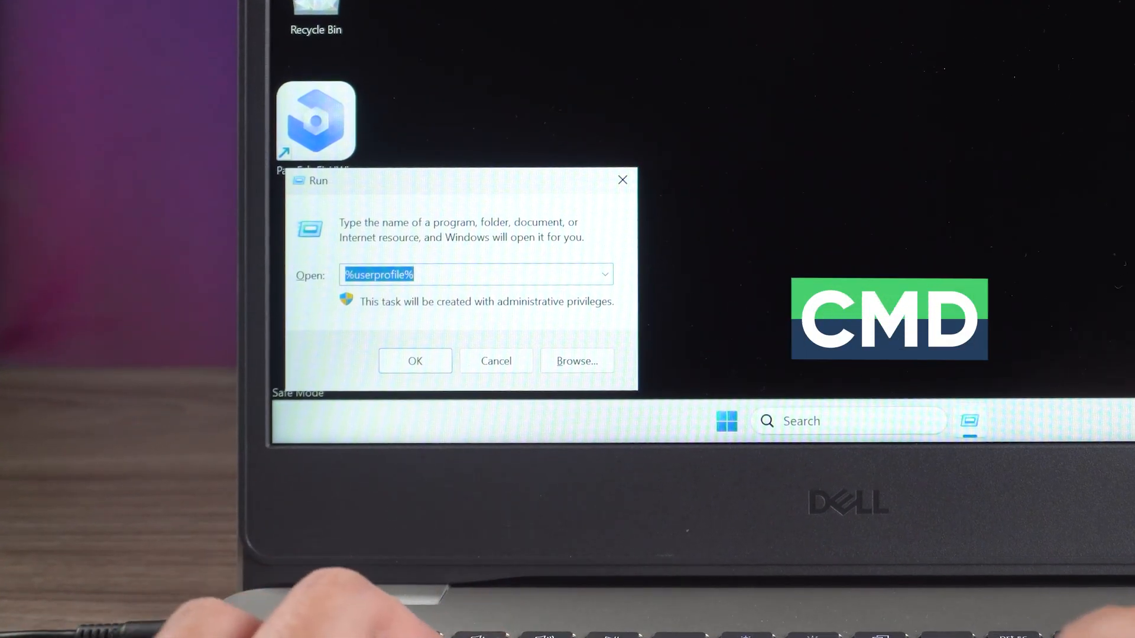
text(cmd)
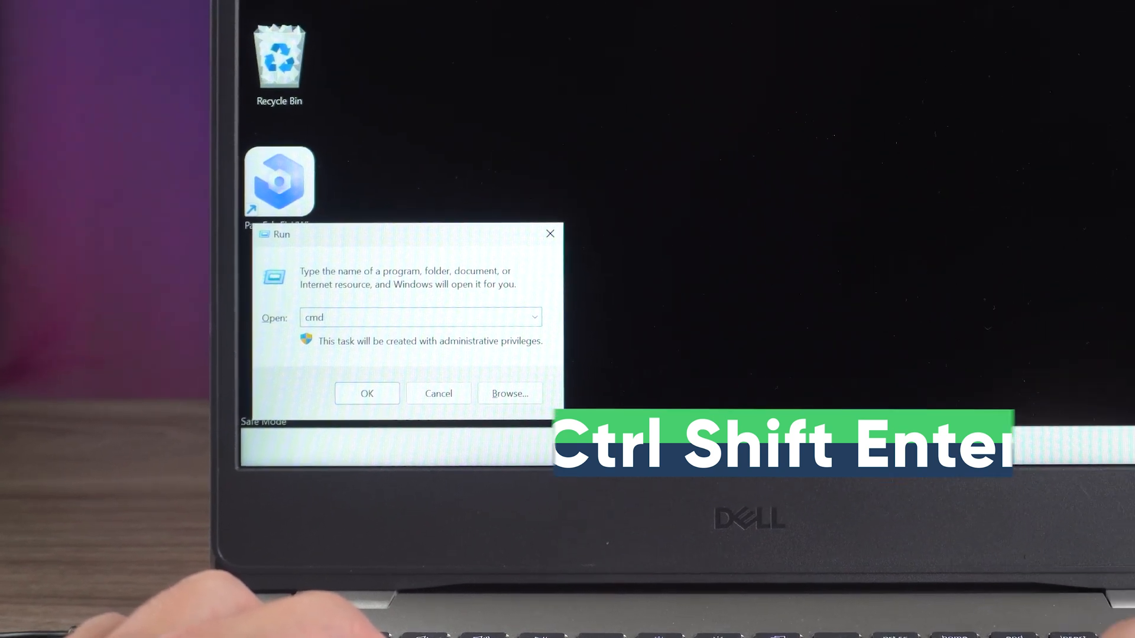
key(Ctrl+Shift+Enter)
text(DISM /Online /Cleanup)
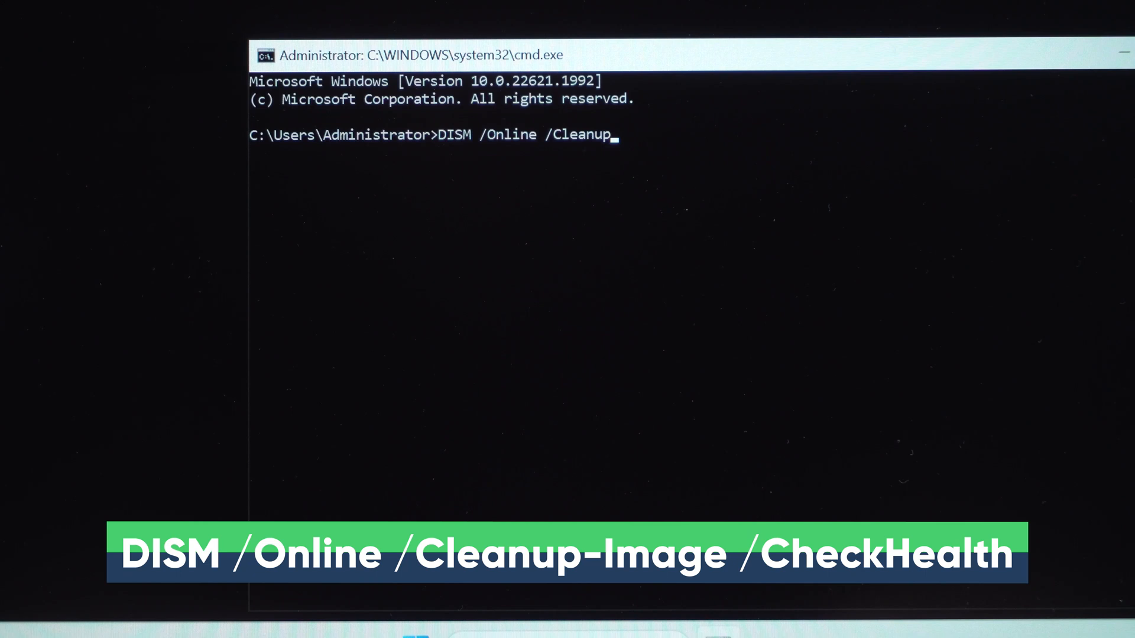
- Run DISM /Online /Cleanup-Image CheckHealth and ScanHealth, then the RestoreHealth repair
text(-Image /CheckHea)
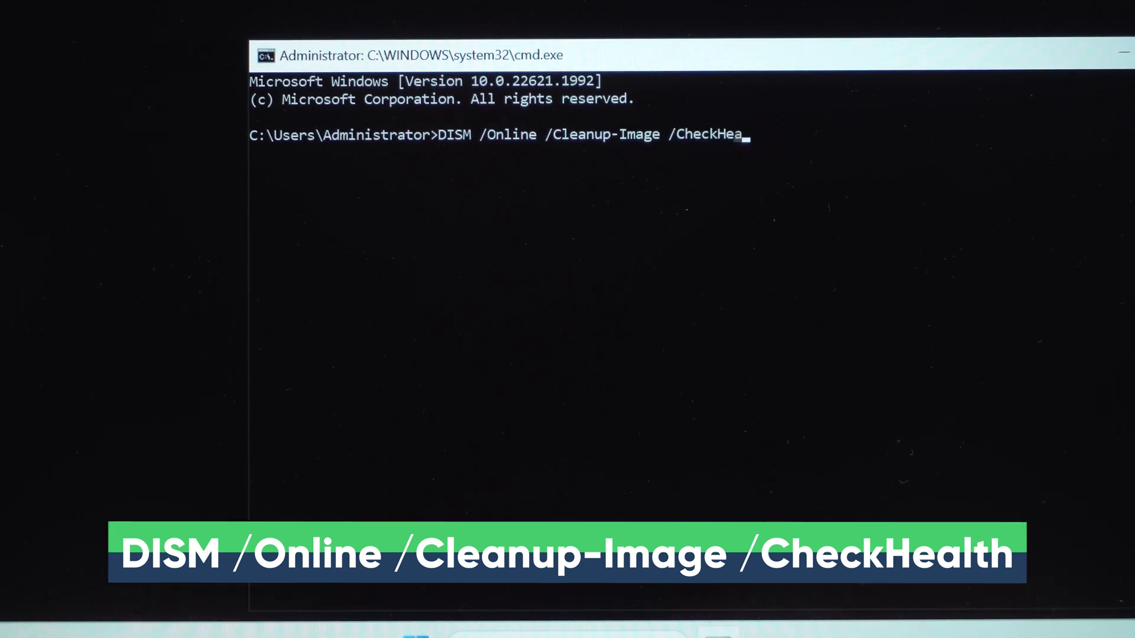
key(Enter)
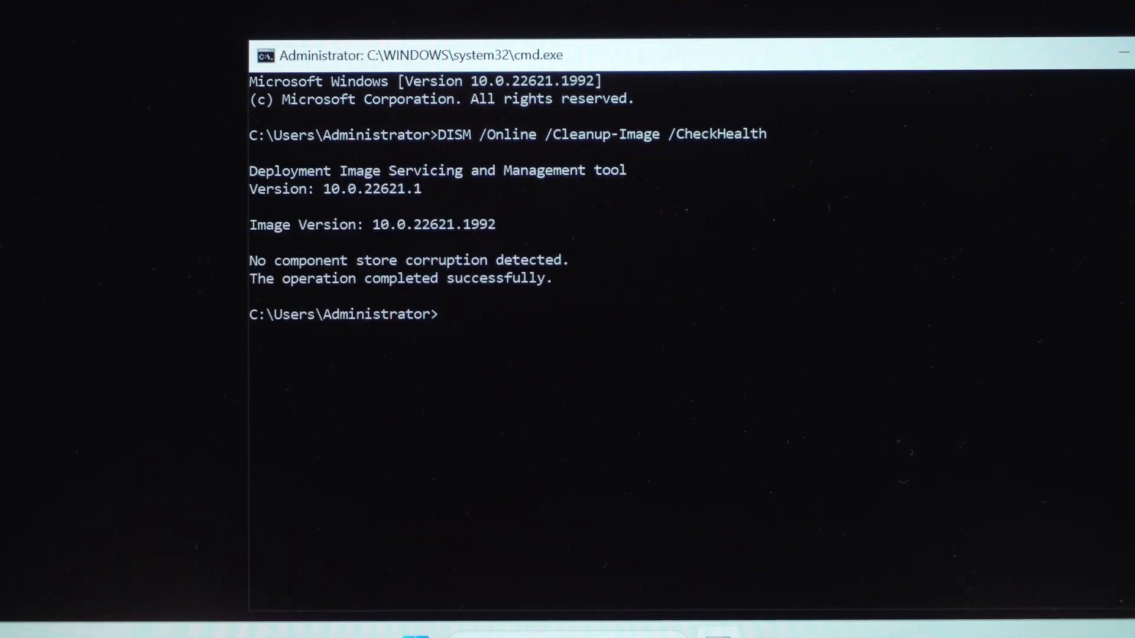
key(Up)
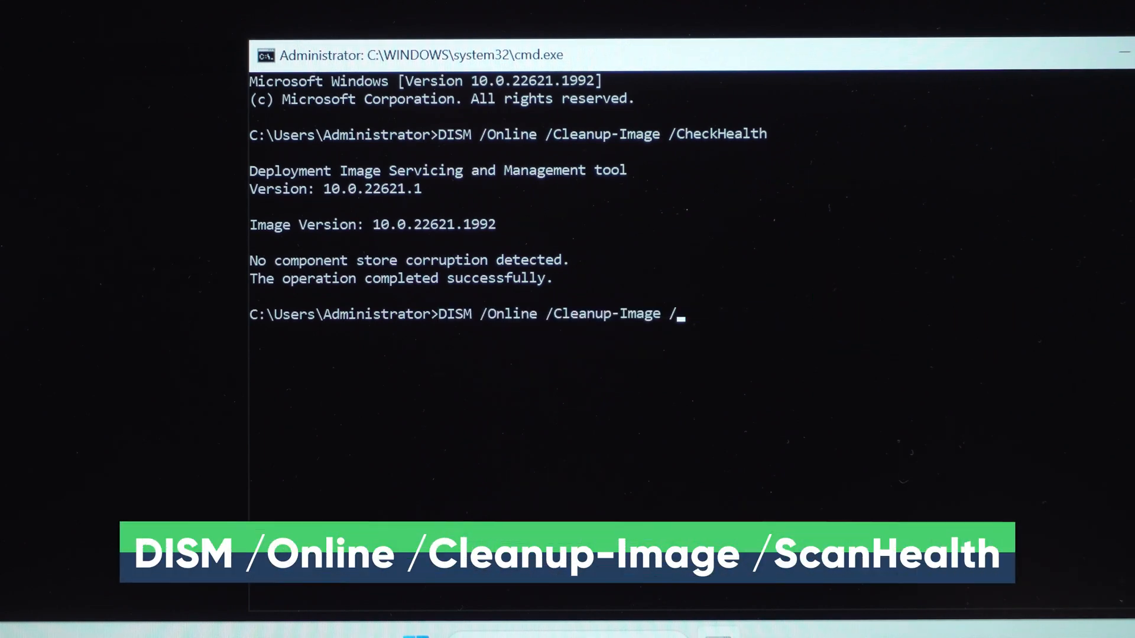
text(ScanHealth)
text(DISM /Online /Cleanup-Image /RestoreHeal)
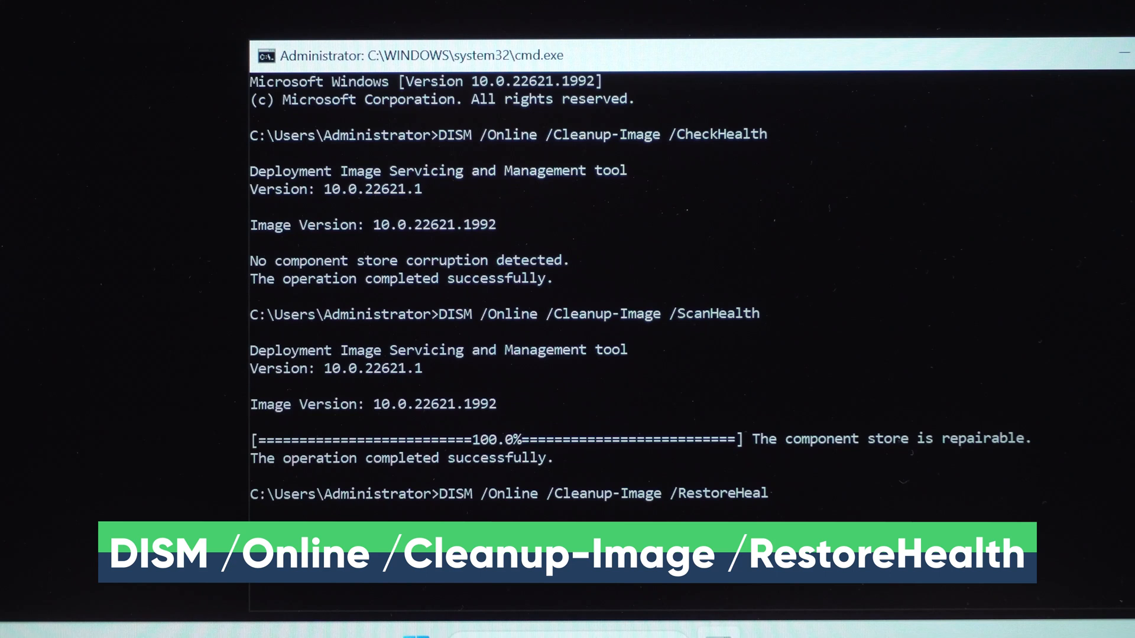
key(Enter)
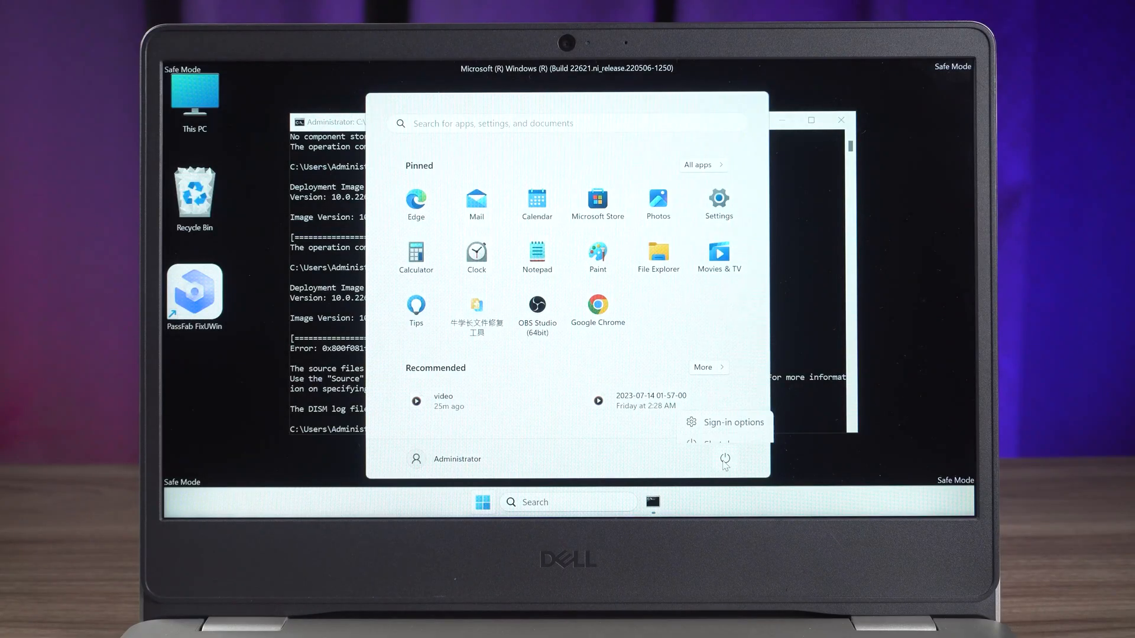
- Shift-restart from the Start menu's Power button into Troubleshoot > Advanced options
click(726, 458)
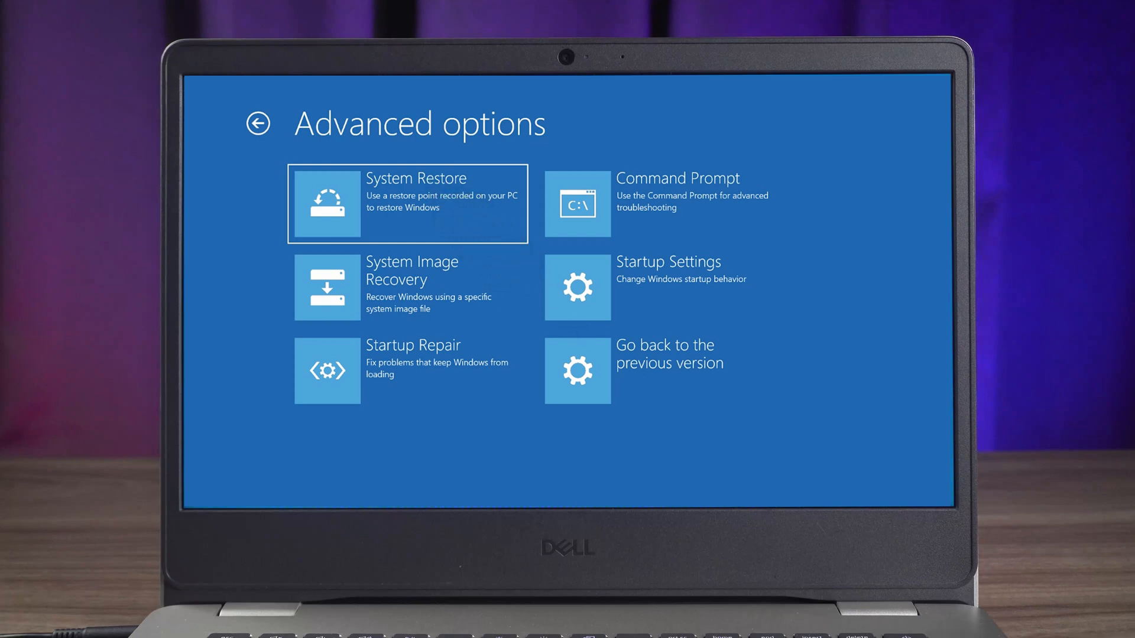
- Launch System Restore, select the 11/25/2022 restore point, and finish restoring
click(406, 204)
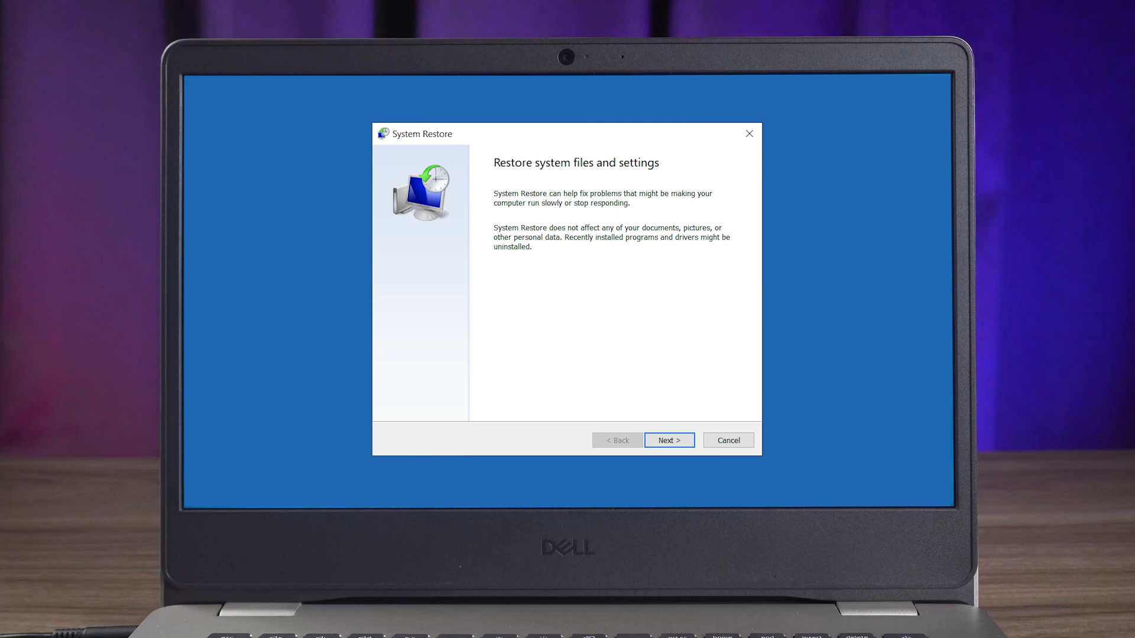
click(669, 441)
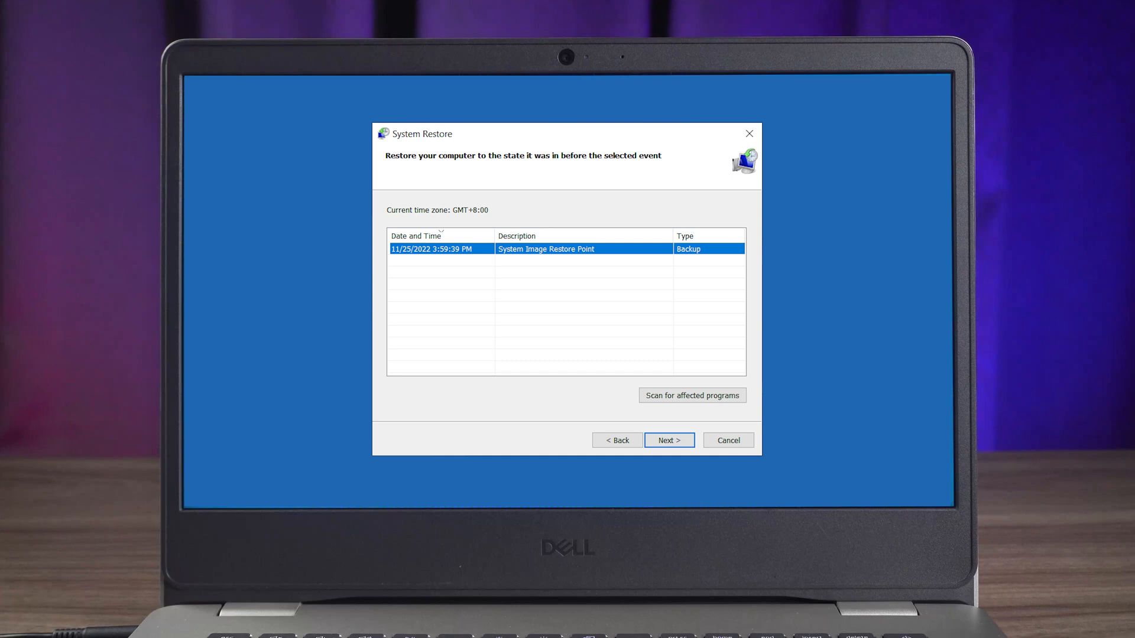
click(669, 440)
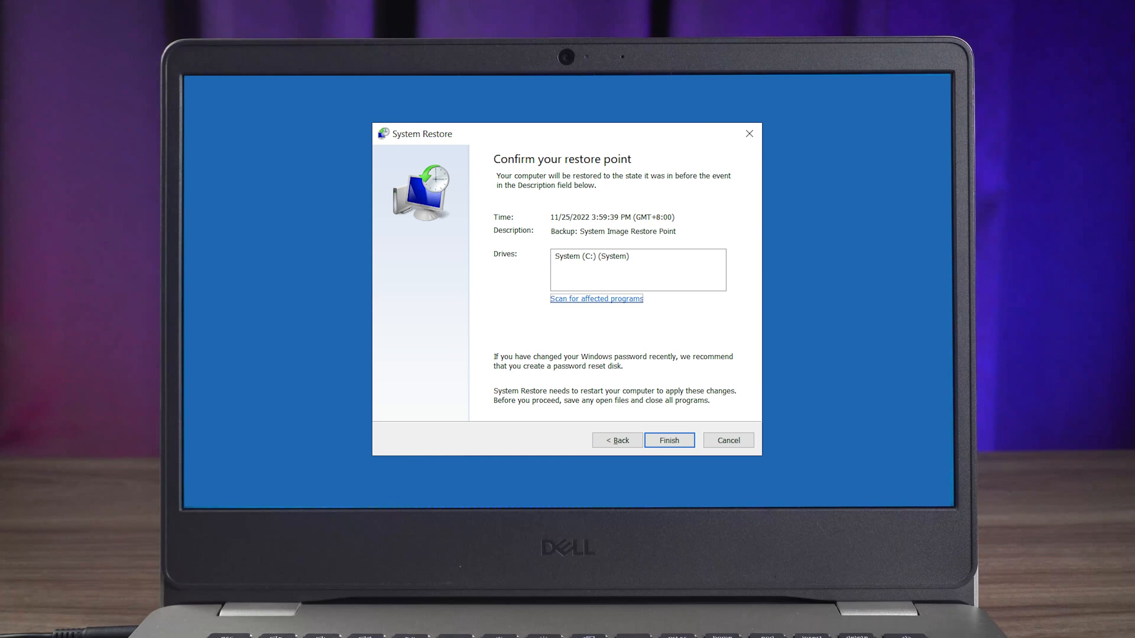
click(669, 441)
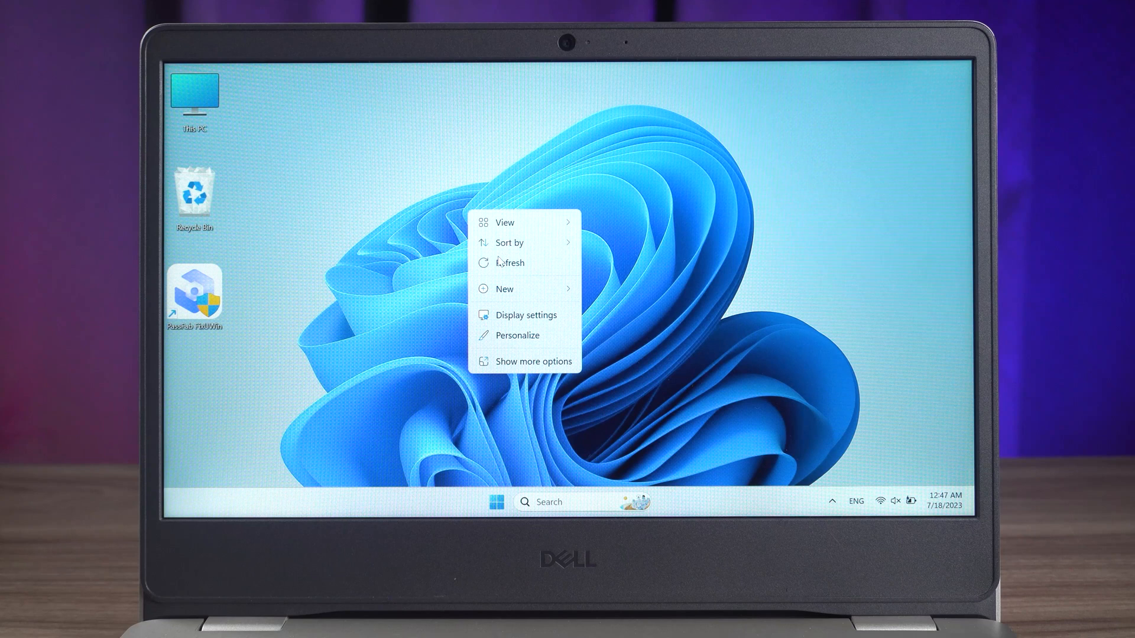
- Refresh the desktop, then download PassFab FixUWin's free trial and launch the app
click(617, 266)
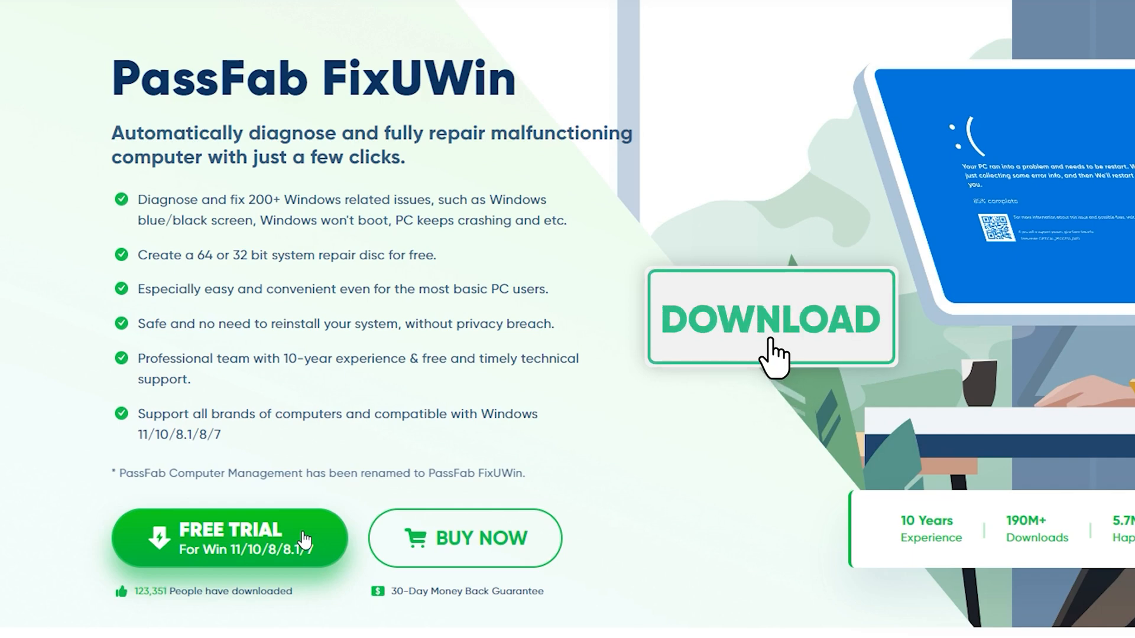
click(771, 318)
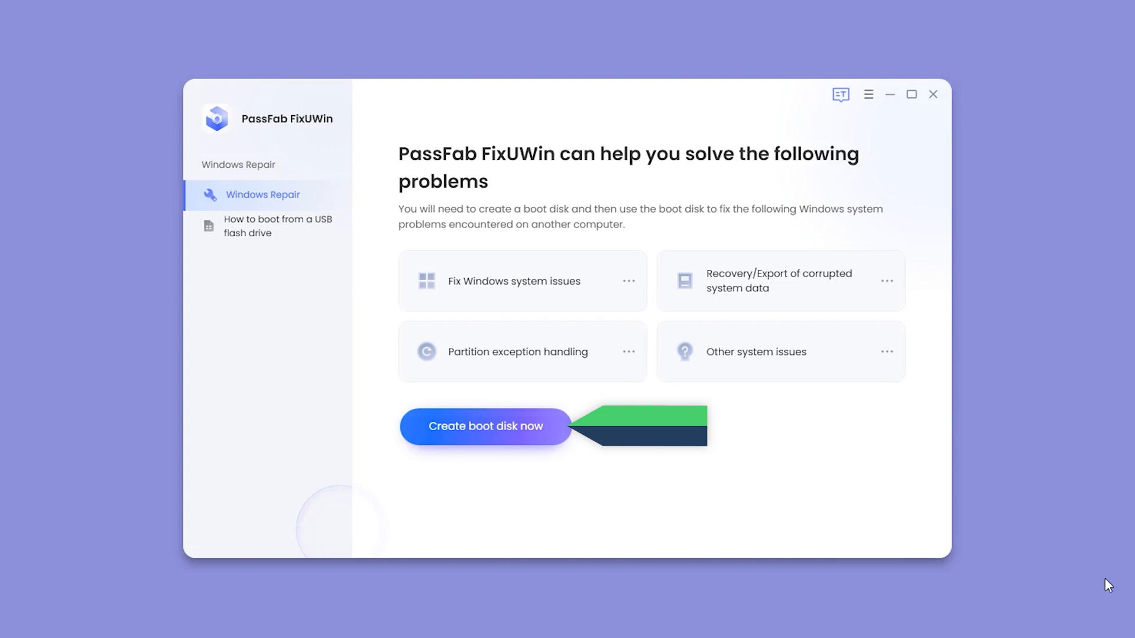
- Create a Windows 11 (x64) boot disk on the Kingston DataTraveler USB, accepting the erase
click(486, 427)
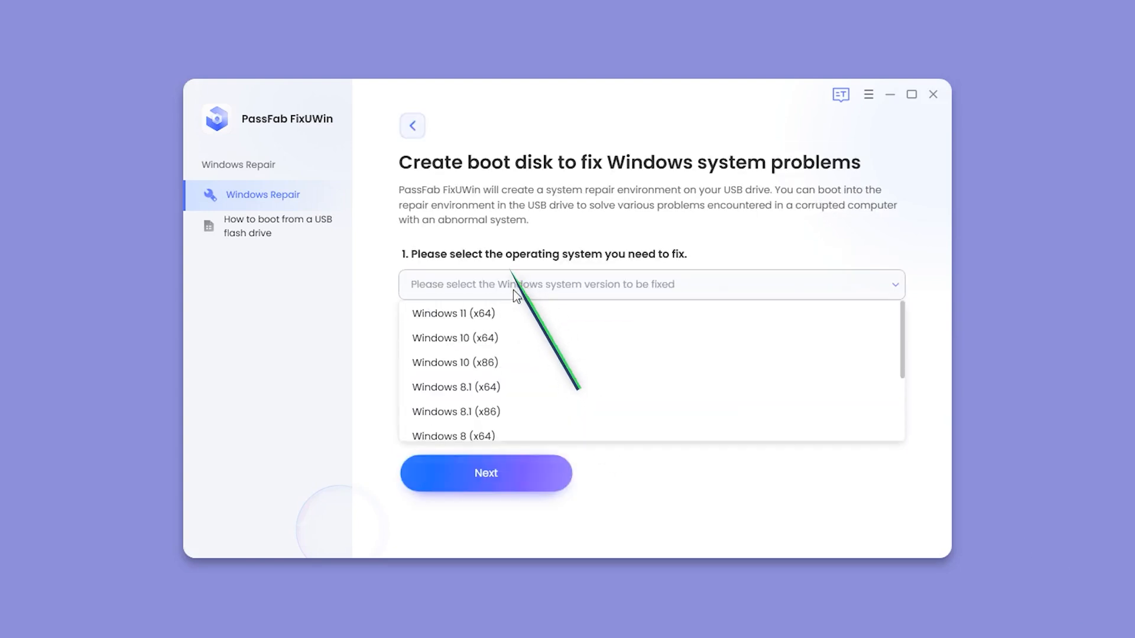
click(454, 313)
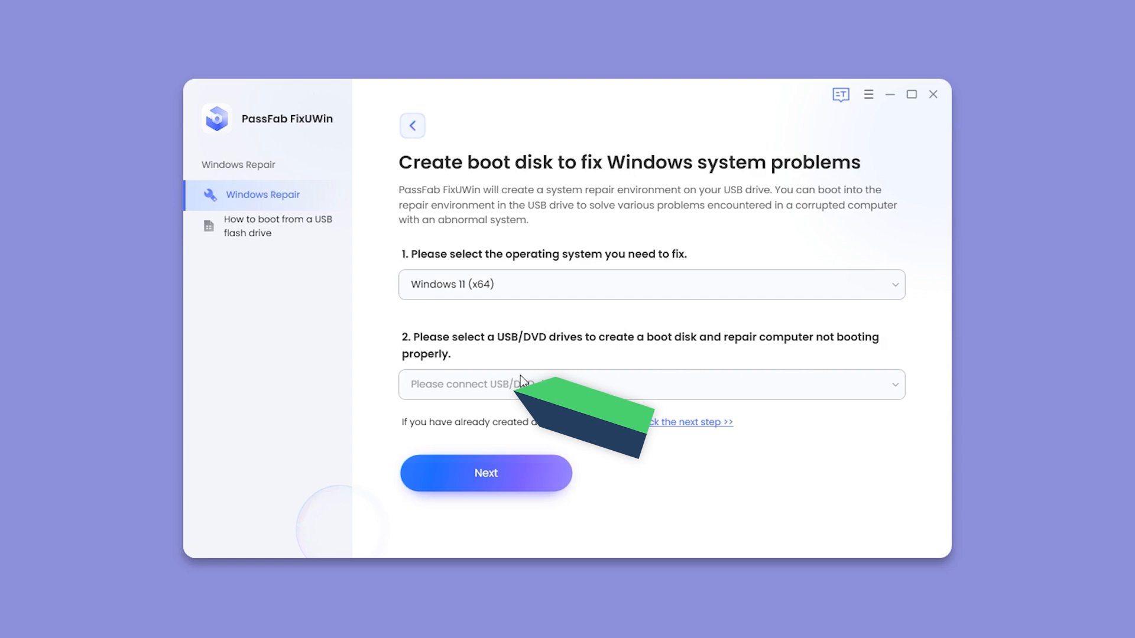
click(650, 384)
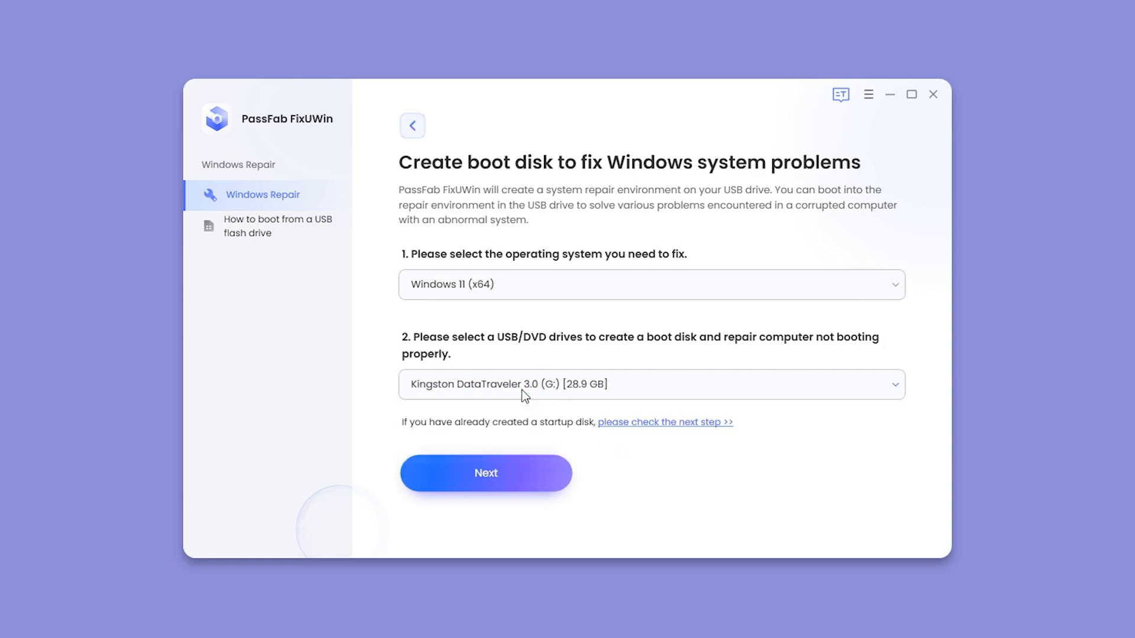
click(486, 473)
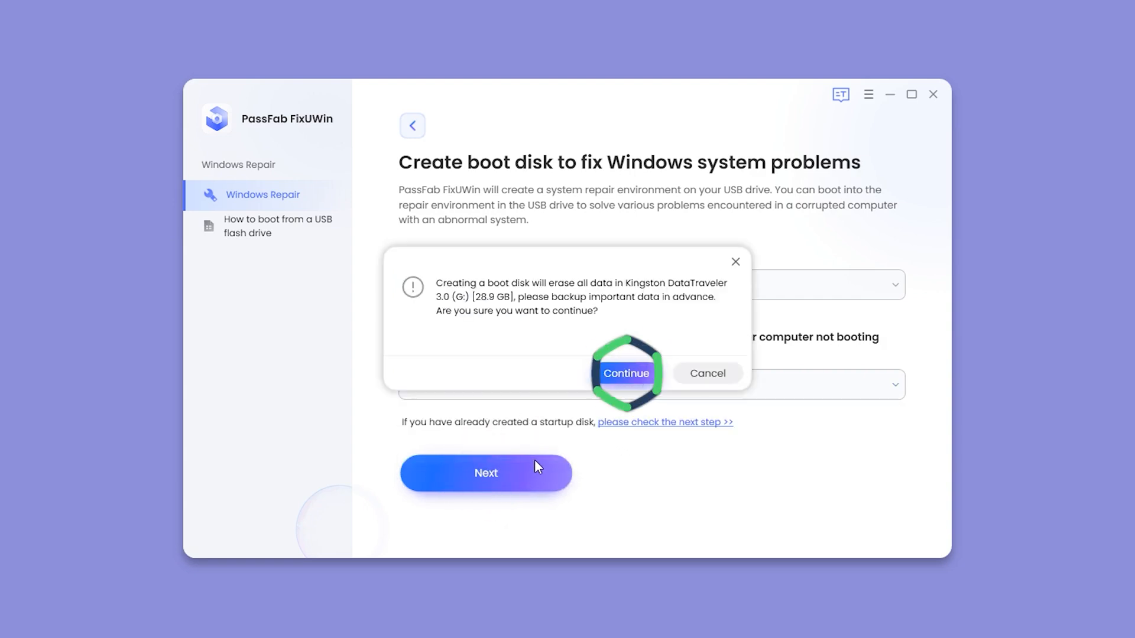
click(626, 373)
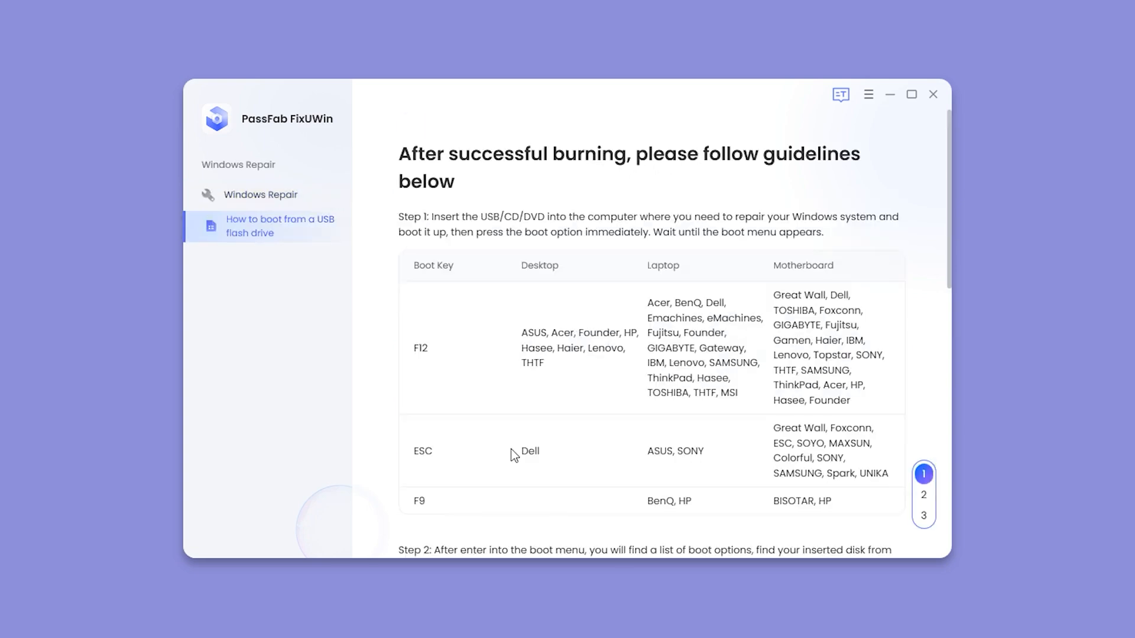
scroll(down, 3)
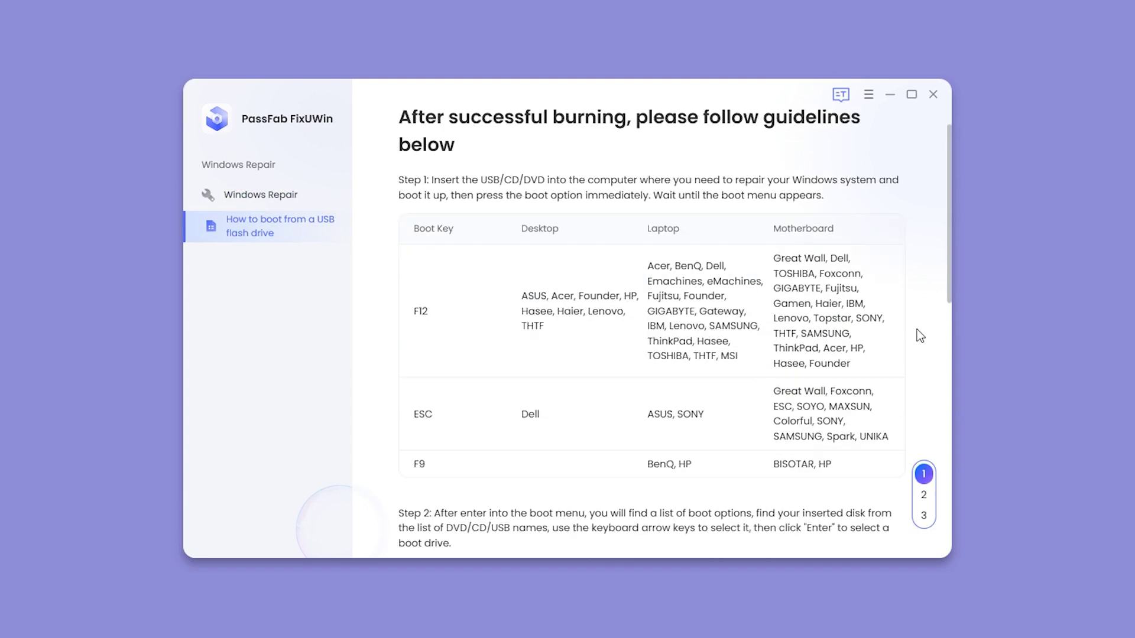
scroll(down, 3)
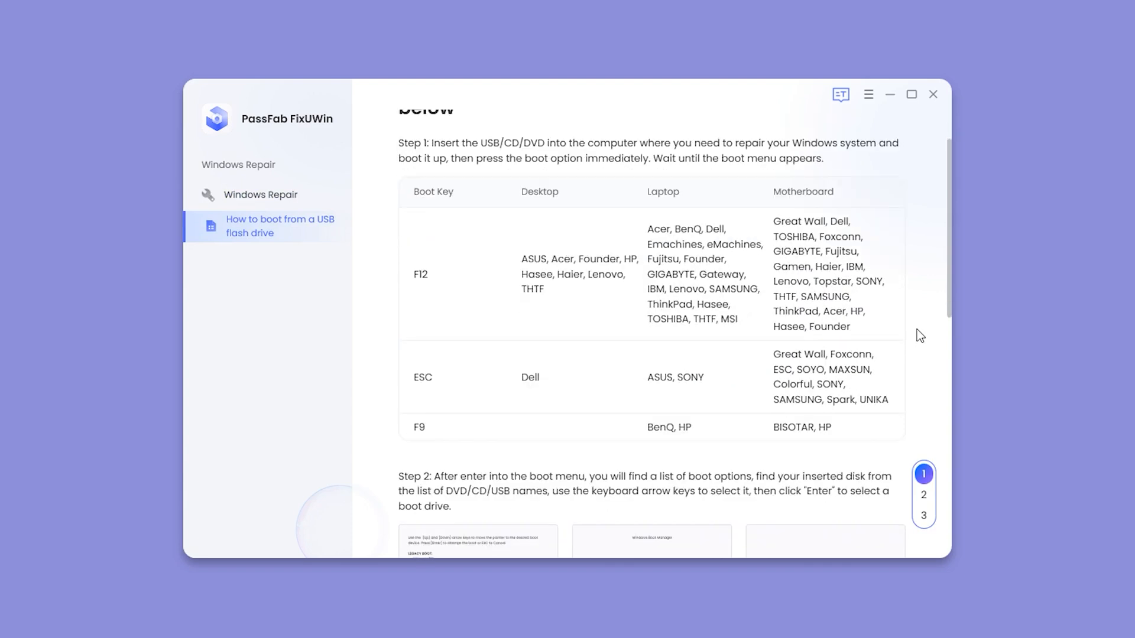